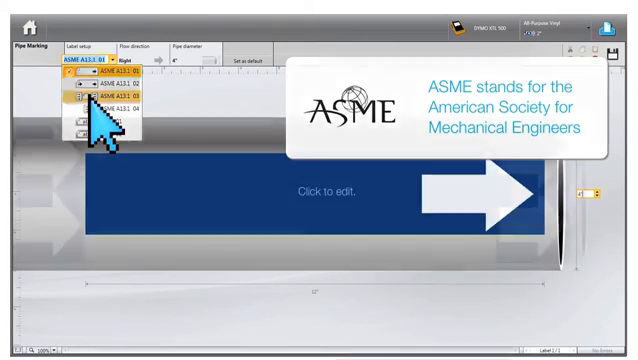
# Switch the label layout to ASME A13.1 03 and enter the text COLD AIR
pyautogui.click(118, 103)
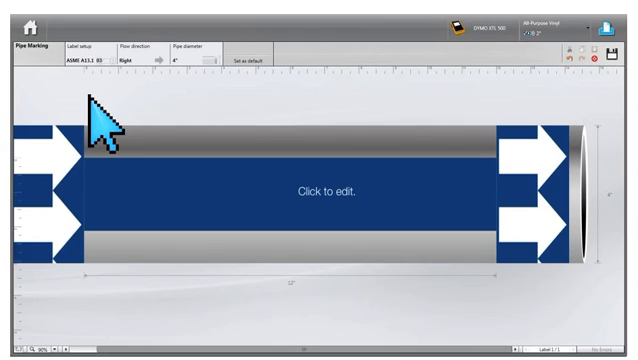
pyautogui.click(193, 59)
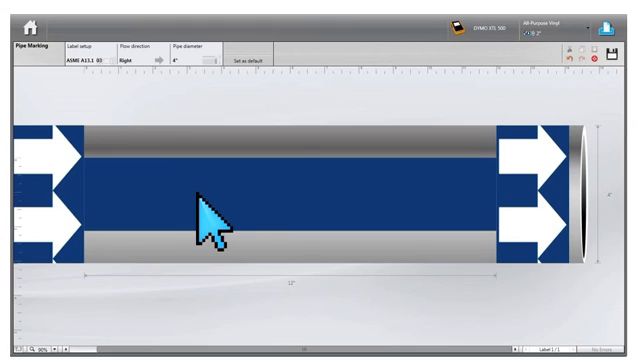
pyautogui.write('COLD AIR')
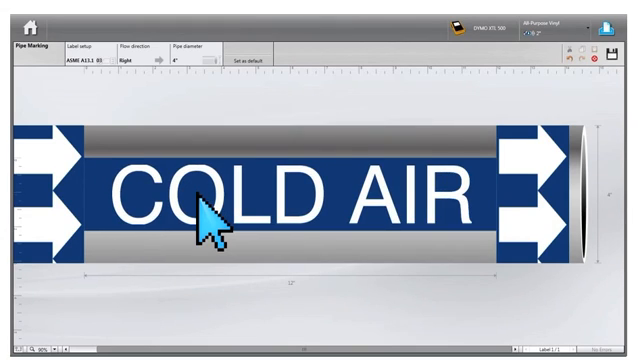